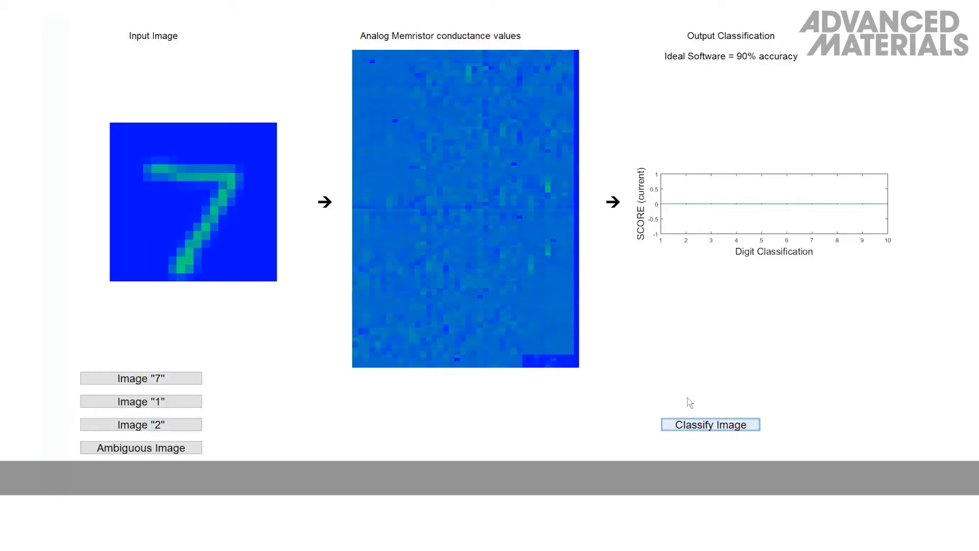
Run Classify Image on the loaded digit '7', producing a score plot peaking at 7
left_click(710, 424)
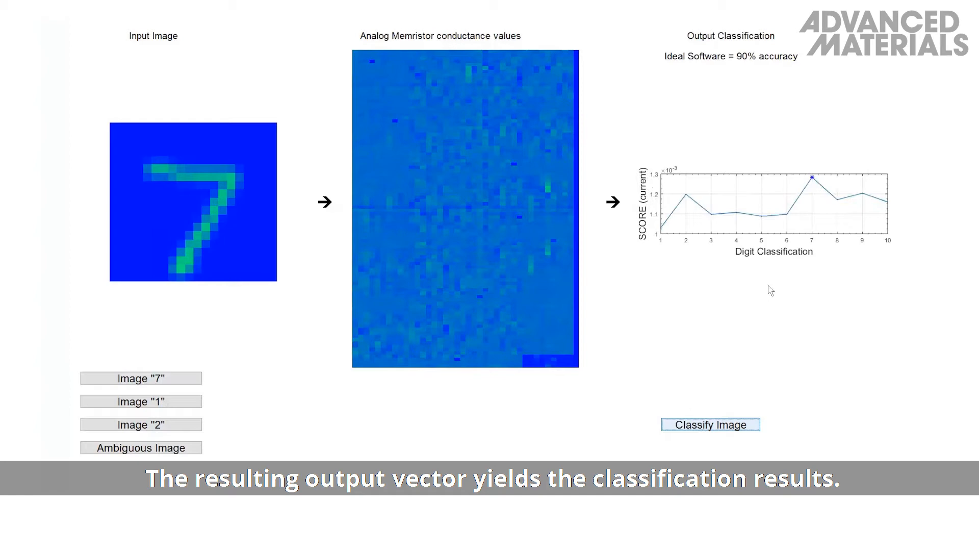